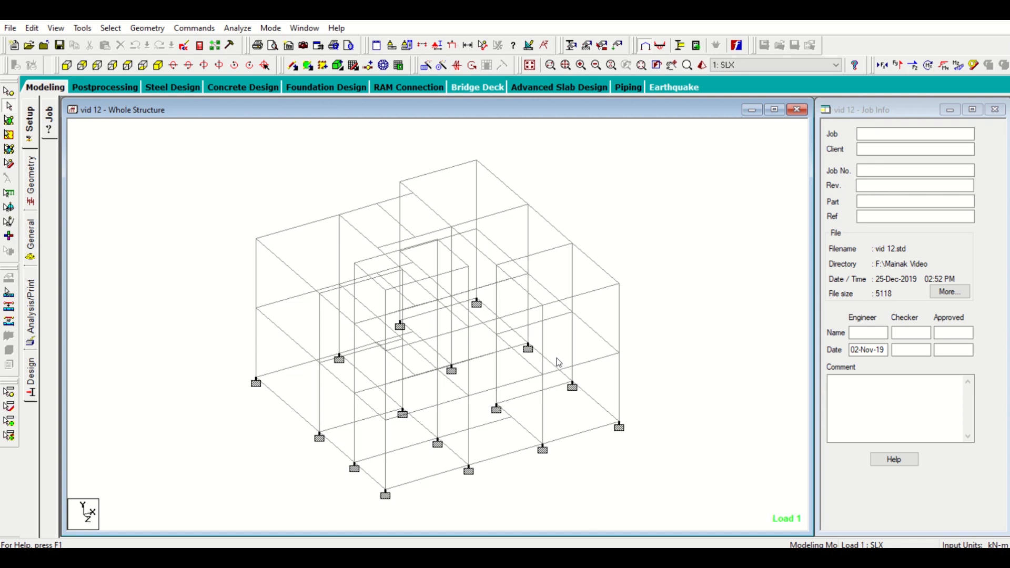
pyautogui.moveTo(561, 359)
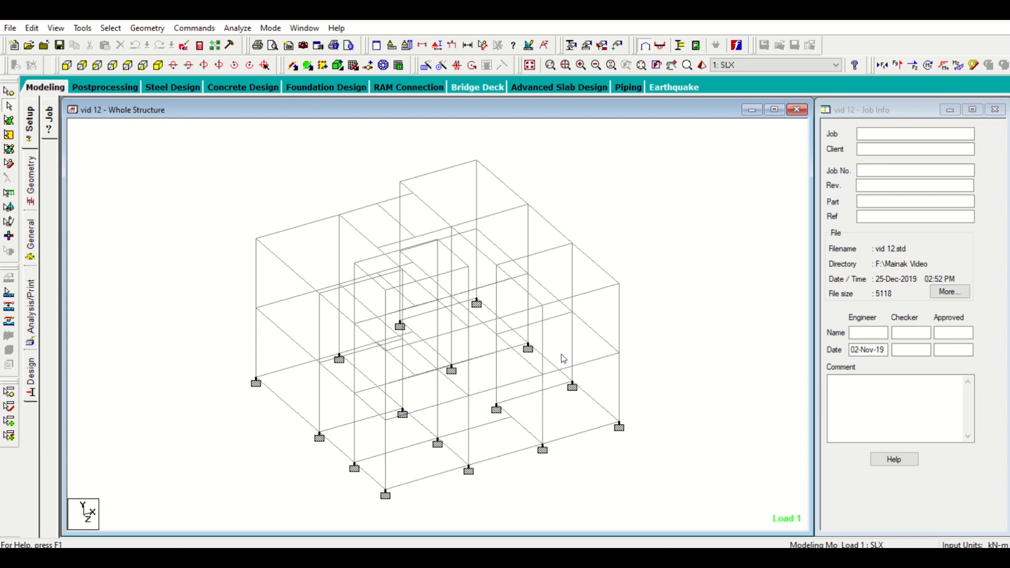
# Run the analysis and concrete design on 'vid 12' to 0 errors, staying in modelling mode
pyautogui.moveTo(563, 358); pyautogui.dragTo(539, 405)
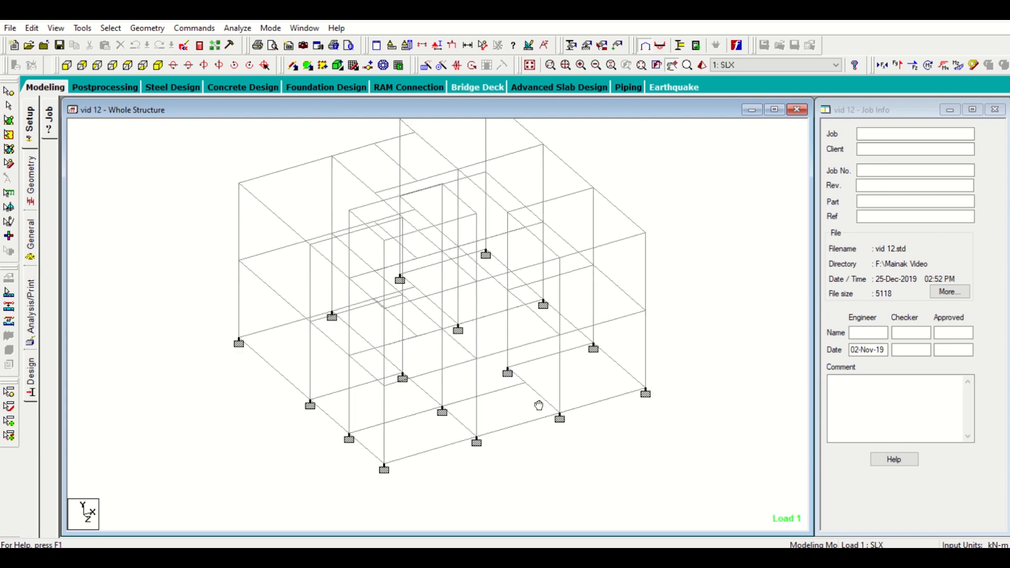
pyautogui.moveTo(537, 405); pyautogui.dragTo(415, 441)
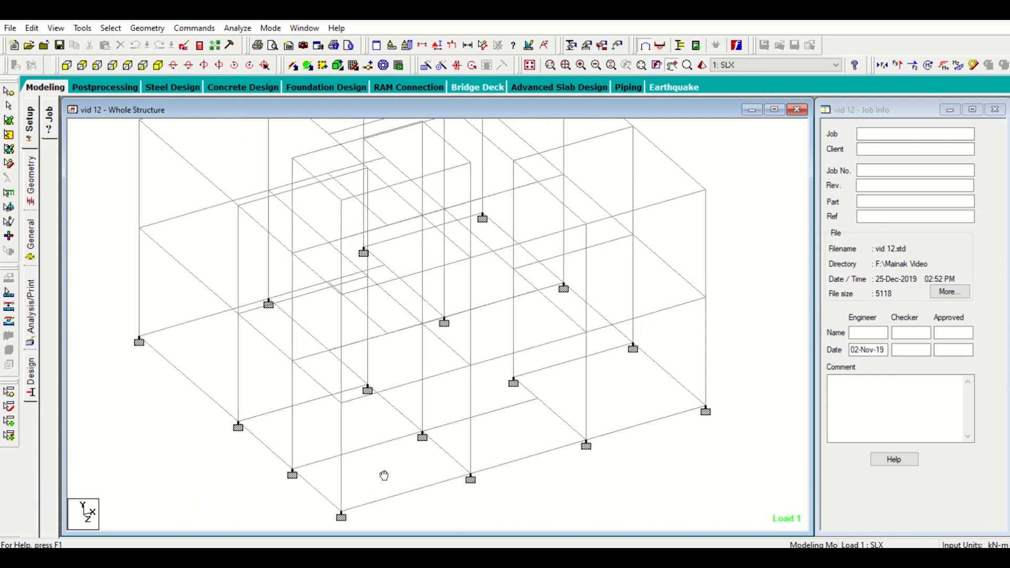
pyautogui.moveTo(384, 475); pyautogui.dragTo(386, 436)
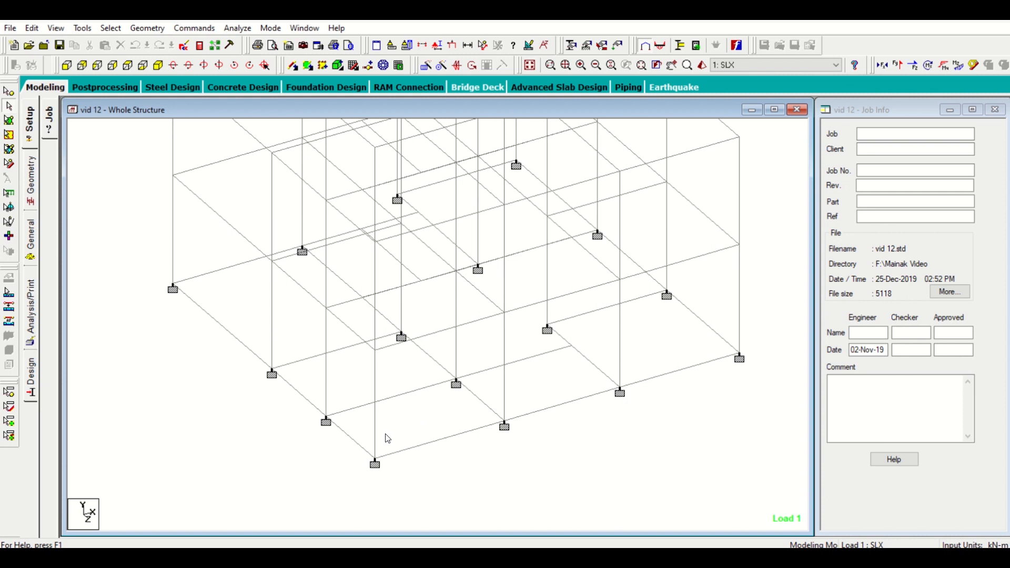
pyautogui.moveTo(359, 444)
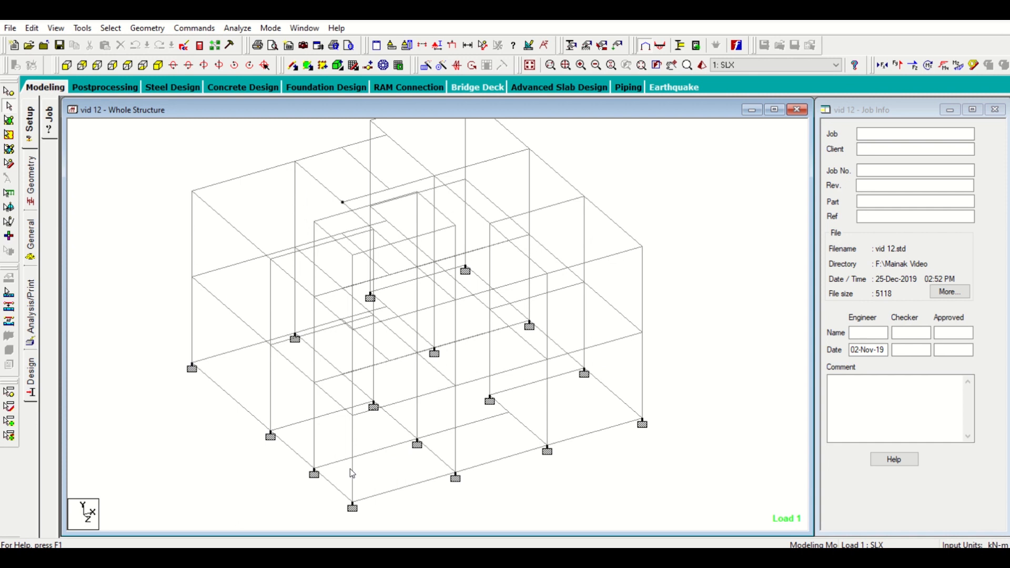
pyautogui.click(237, 28)
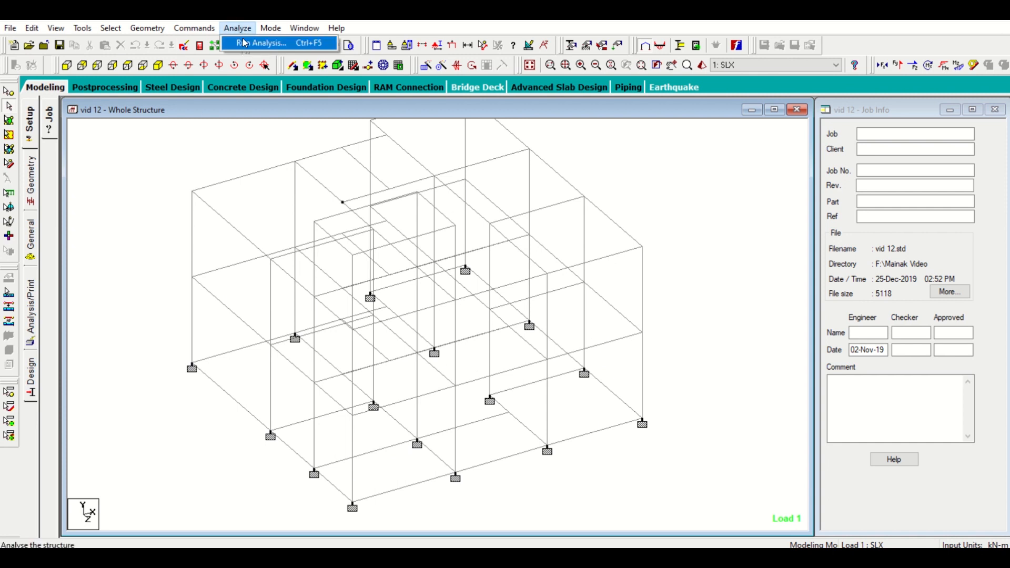
pyautogui.click(264, 43)
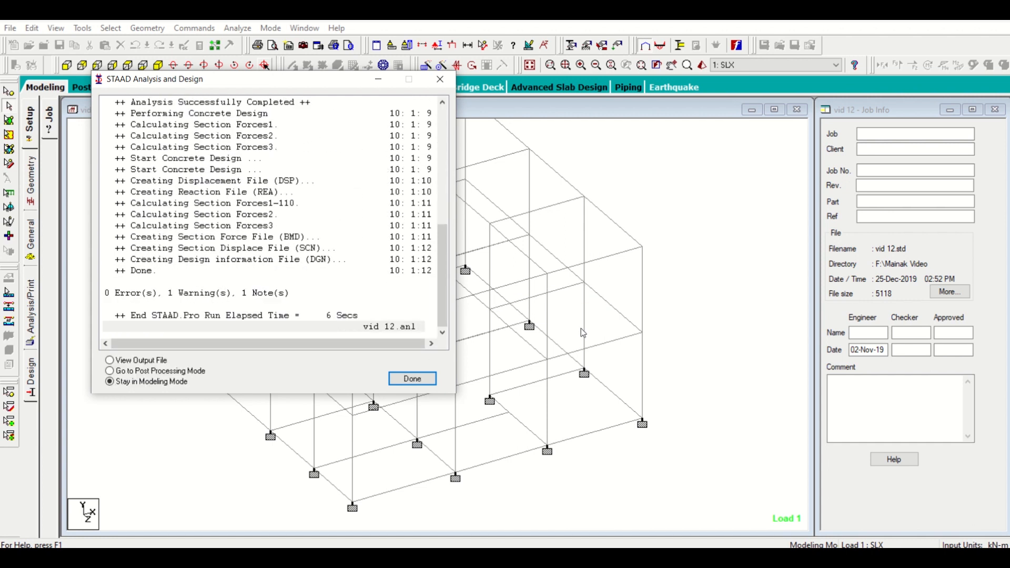
pyautogui.moveTo(465, 373)
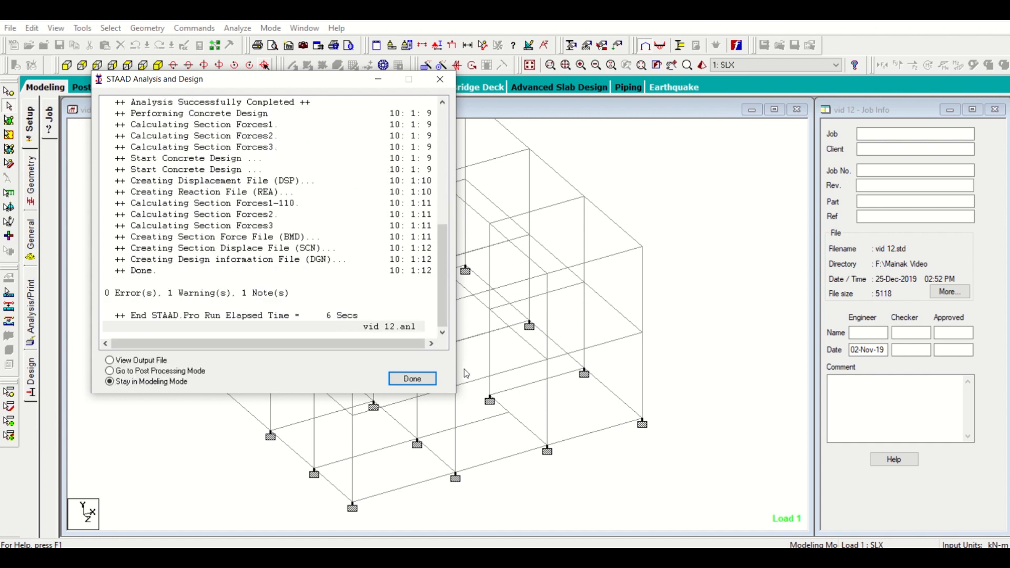
pyautogui.click(411, 378)
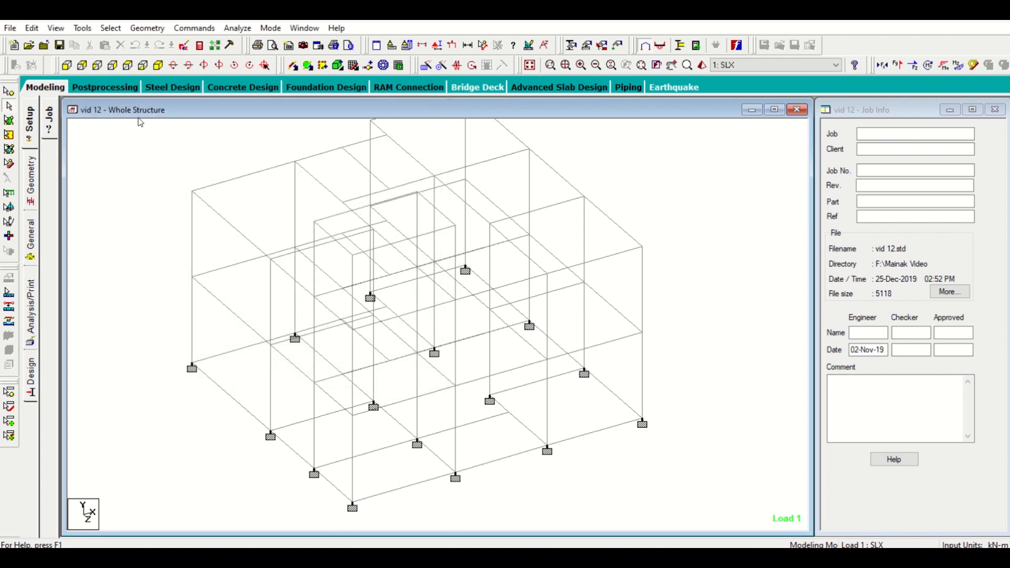
# Show the post-processing beam force results with the bending Z diagram for 'vid 12'
pyautogui.click(104, 87)
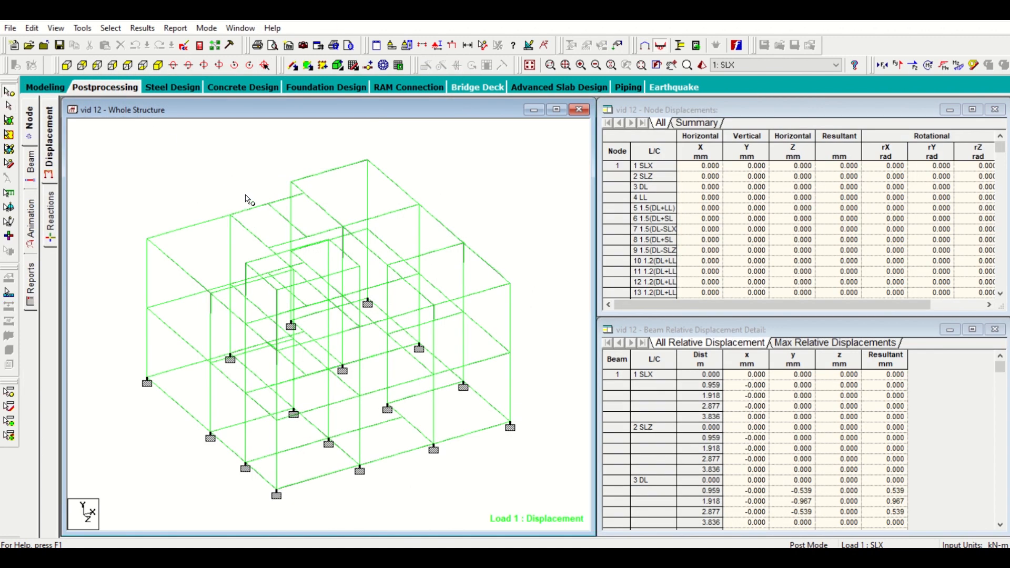
pyautogui.moveTo(123, 200)
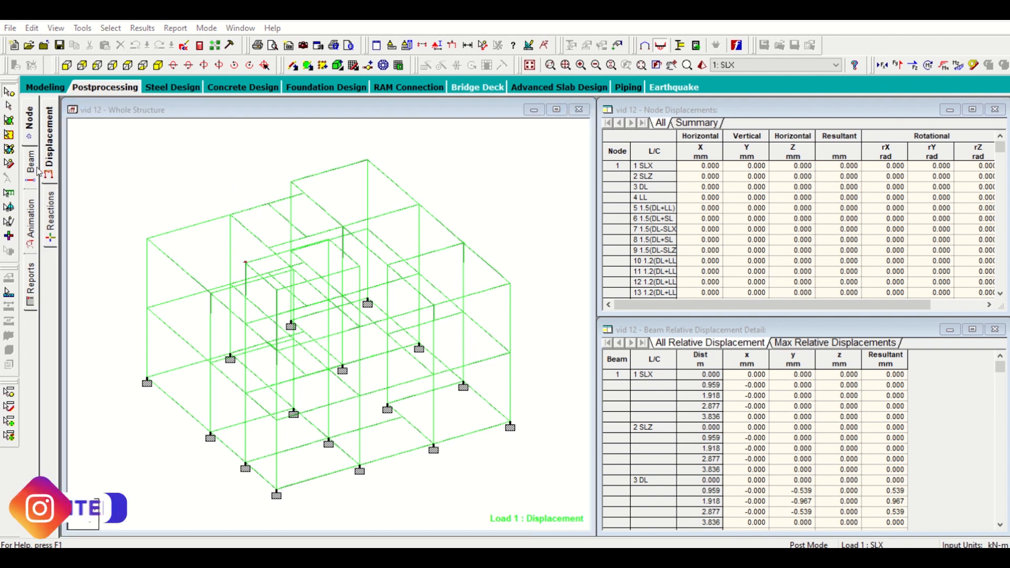
pyautogui.click(29, 164)
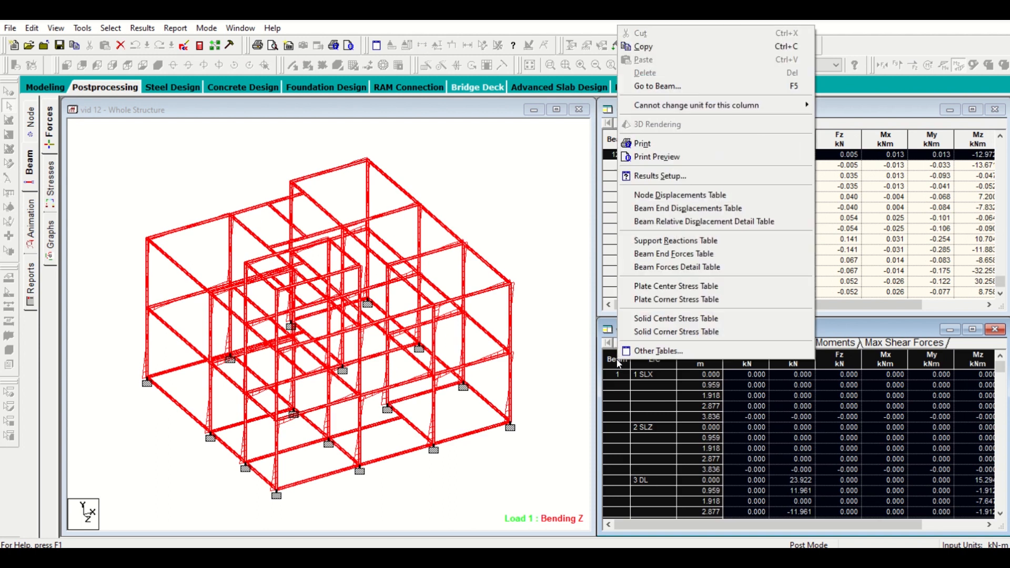
# Print the Beam Force Detail table via Foxit Reader PDF Printer as 'vid 12' on the Desktop
pyautogui.click(640, 143)
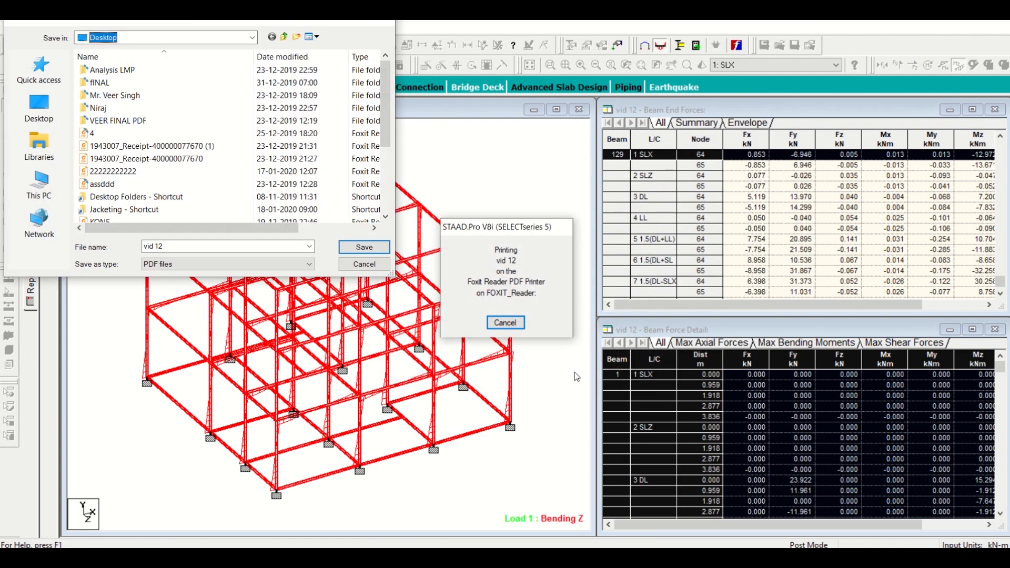
pyautogui.click(363, 247)
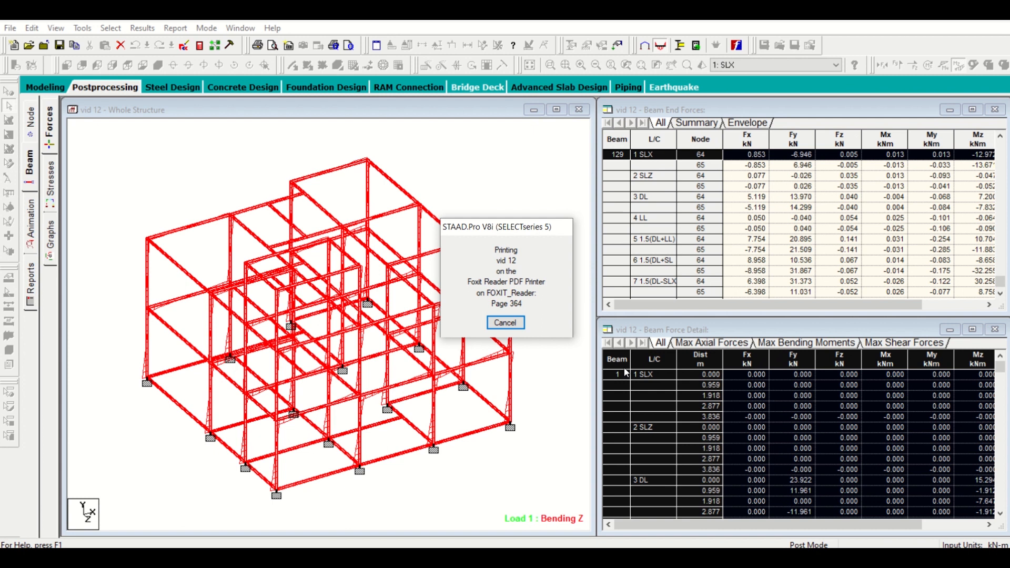
pyautogui.click(505, 322)
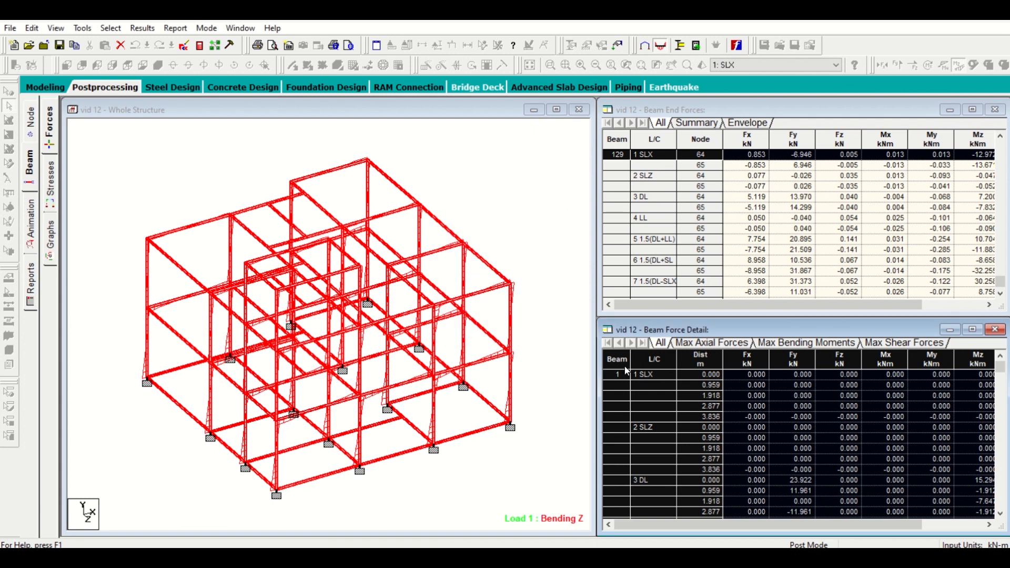
pyautogui.moveTo(690, 388)
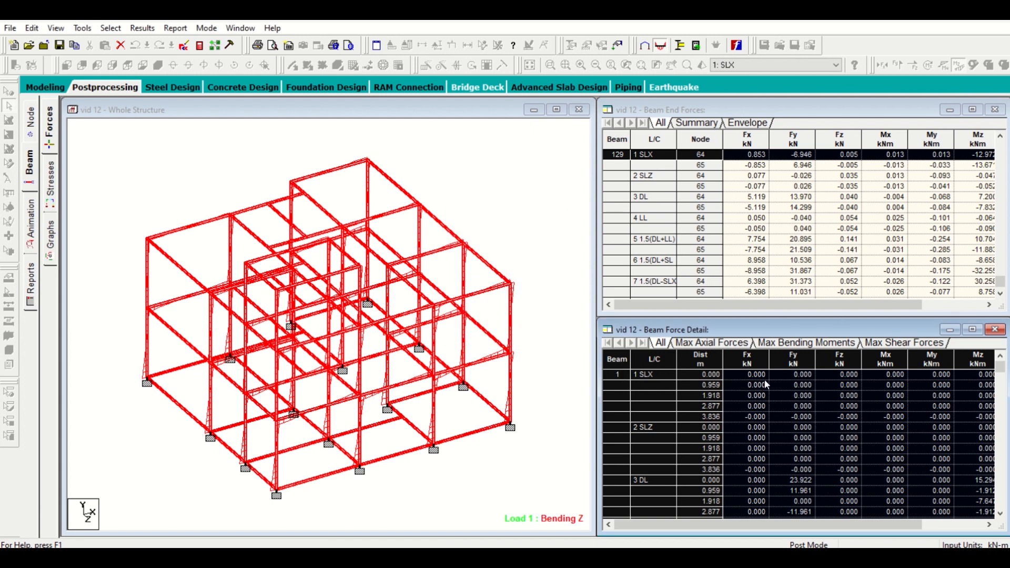
pyautogui.moveTo(798, 405)
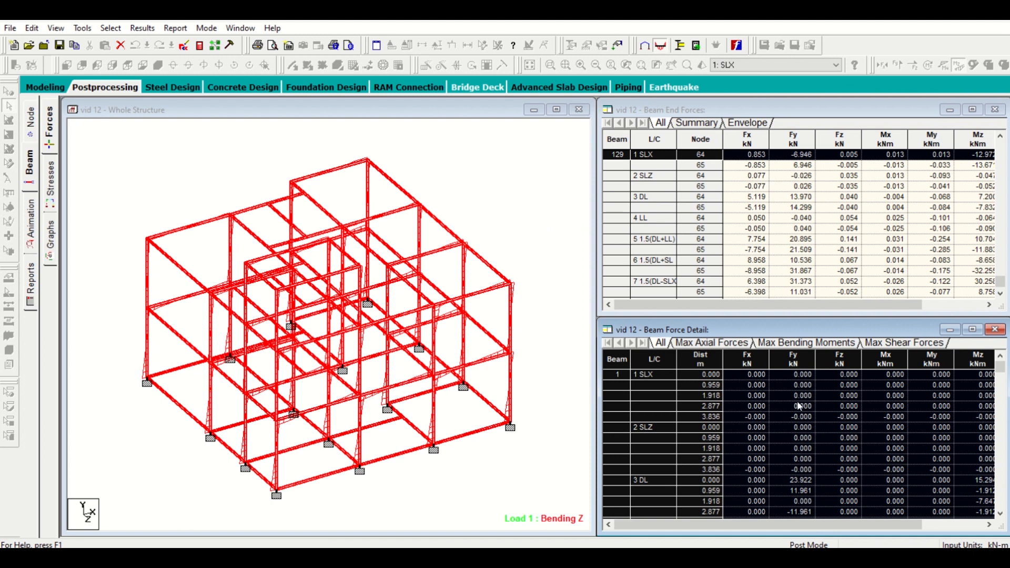
pyautogui.moveTo(895, 382)
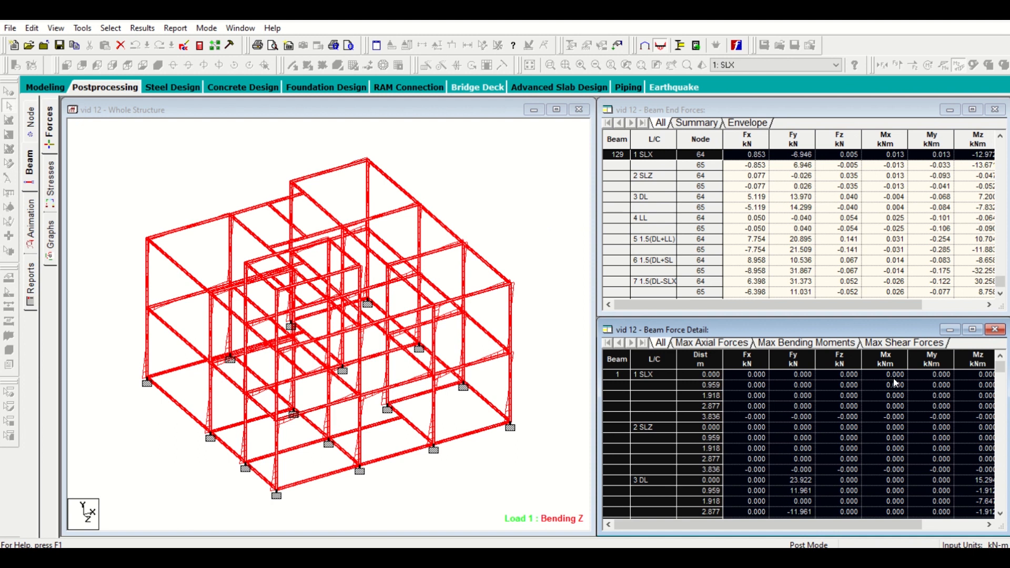
pyautogui.moveTo(938, 366)
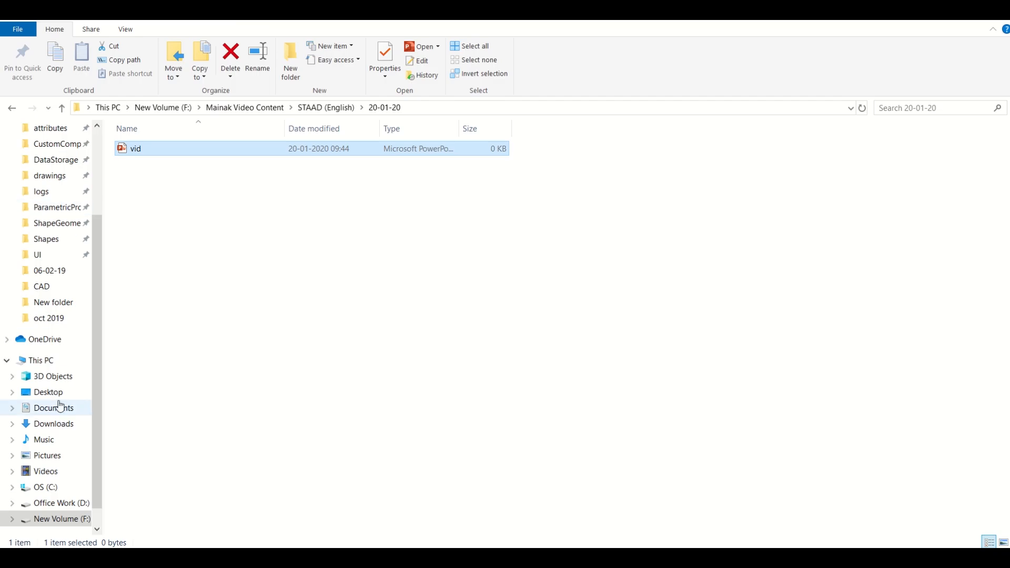
# Open the 'vid 12' PDF from the Desktop folder in Foxit Reader
pyautogui.click(48, 391)
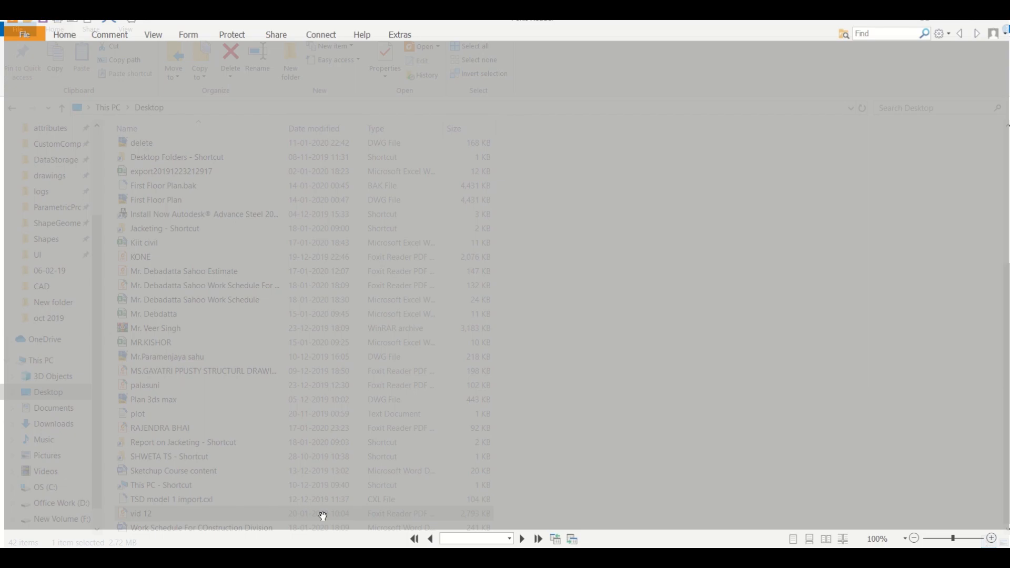
pyautogui.doubleClick(140, 513)
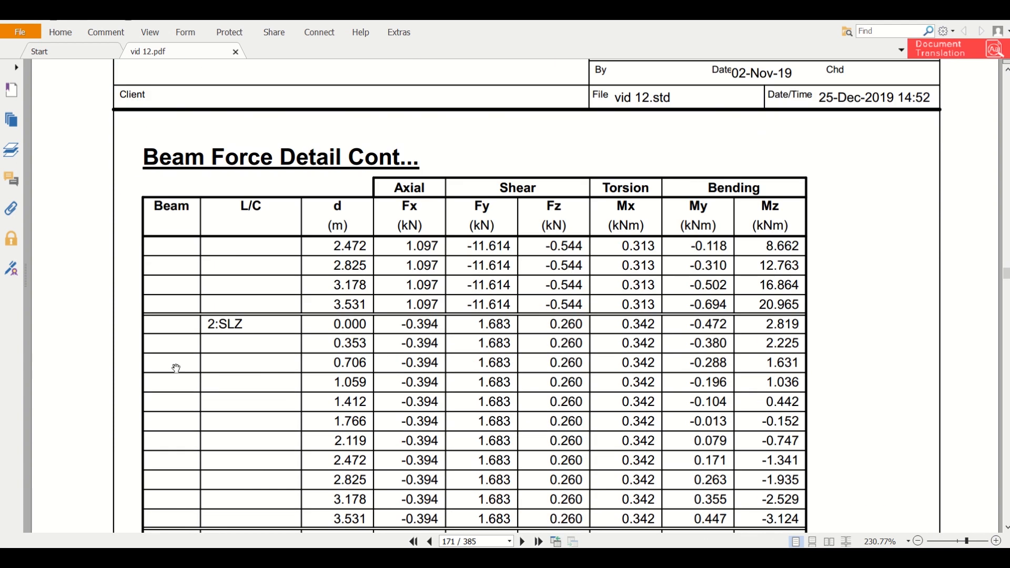
# Scroll to load case 8:1.5(DL+SLZ) and highlight axial force 254.052 in red
pyautogui.scroll(-3)
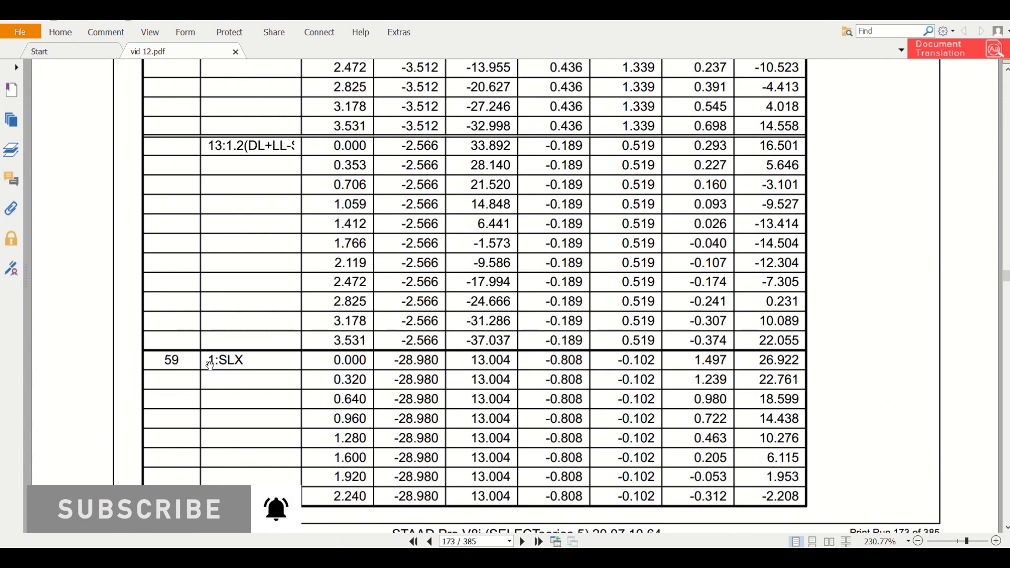
pyautogui.scroll(-3)
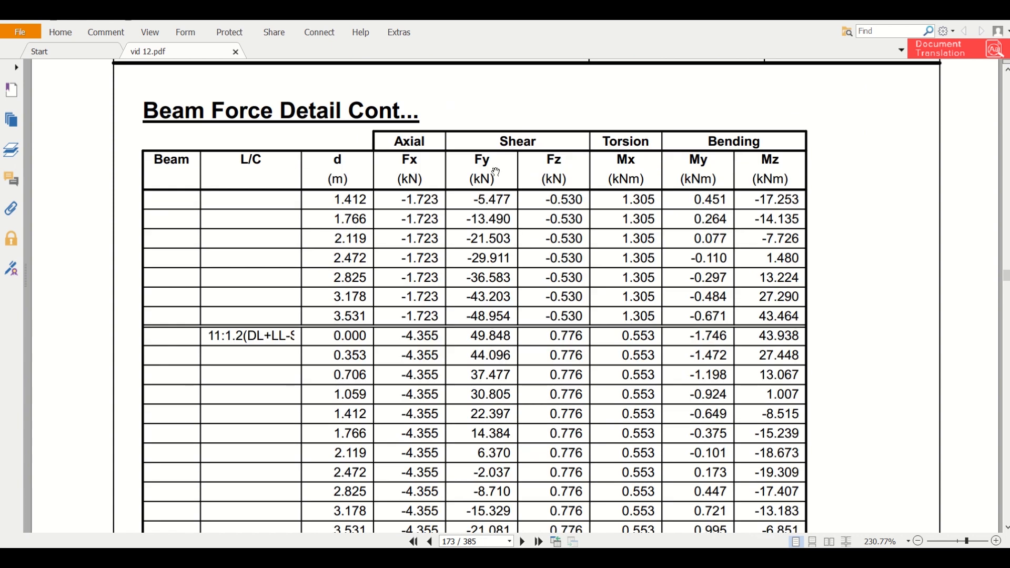
pyautogui.moveTo(426, 183)
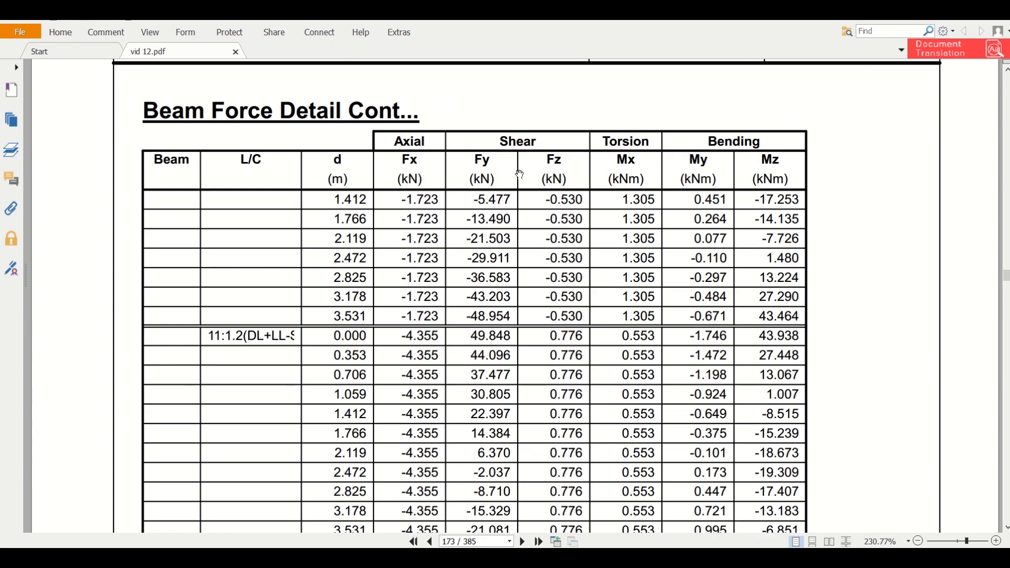
pyautogui.moveTo(588, 172)
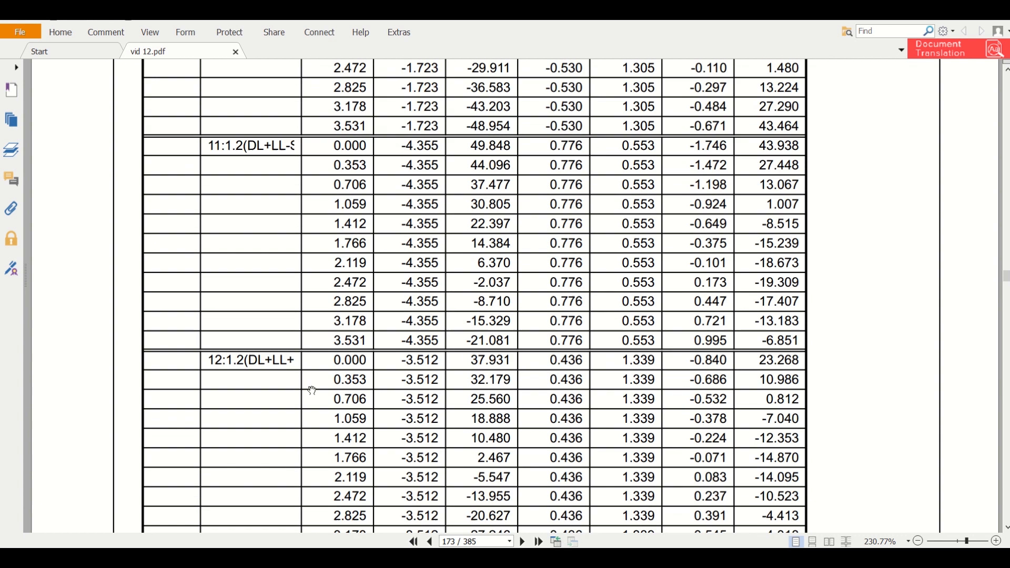
pyautogui.scroll(-3)
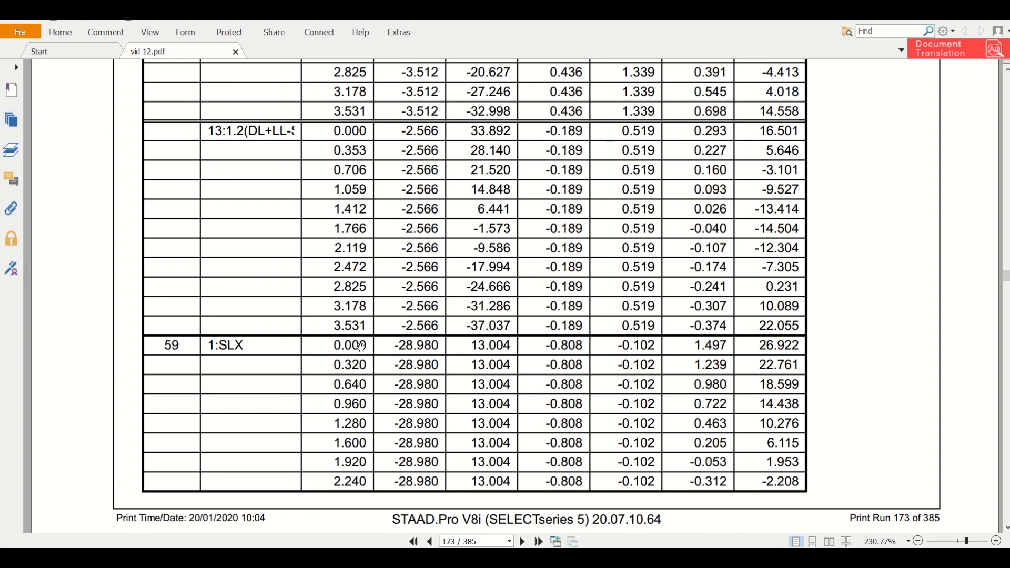
pyautogui.moveTo(411, 354)
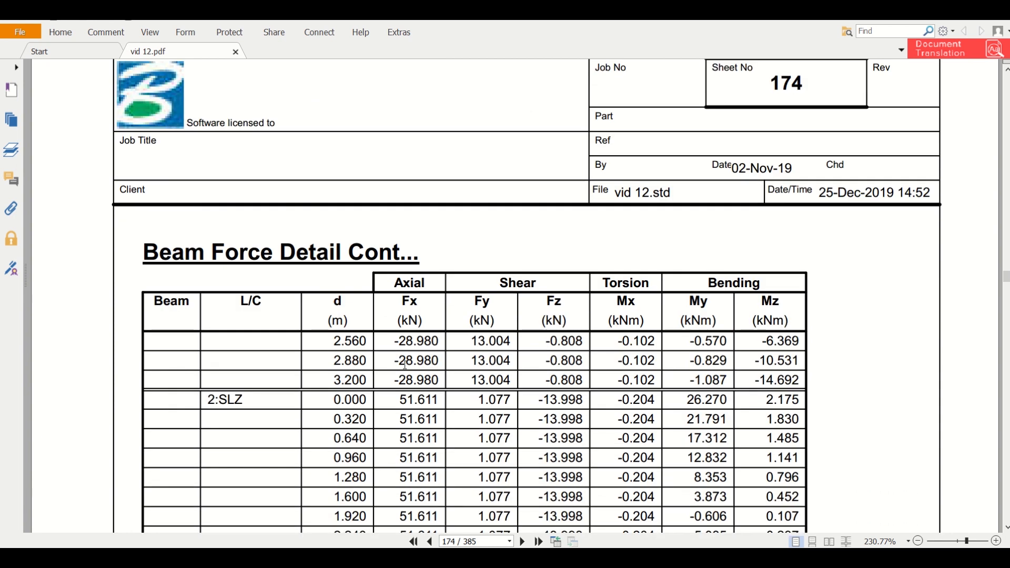
pyautogui.scroll(-3)
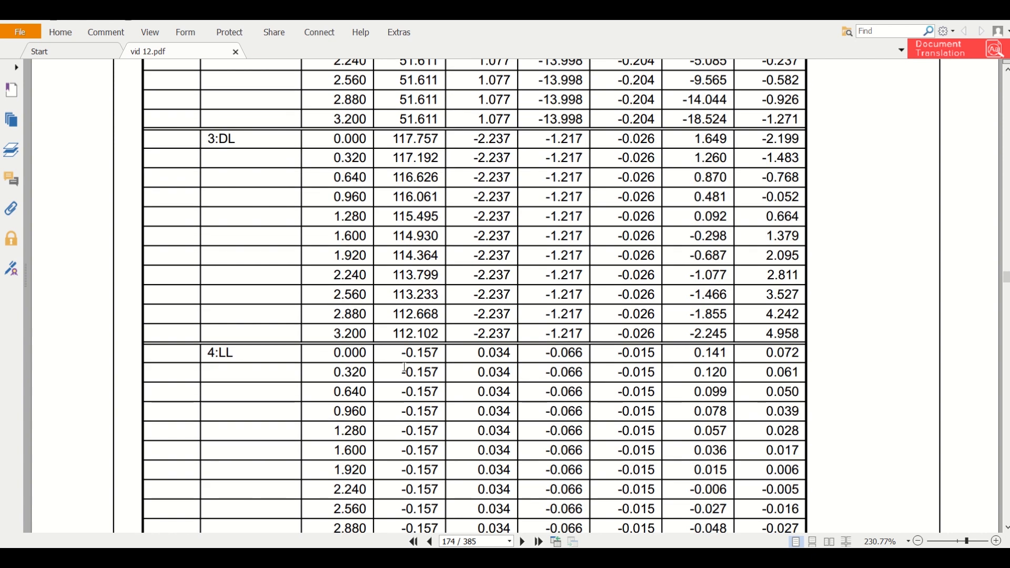
pyautogui.scroll(-3)
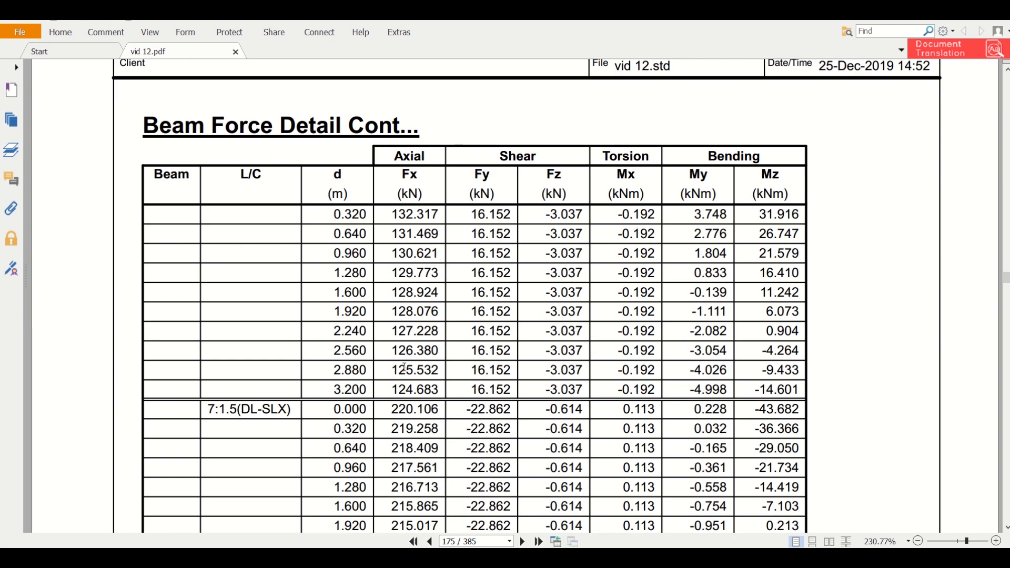
pyautogui.scroll(-3)
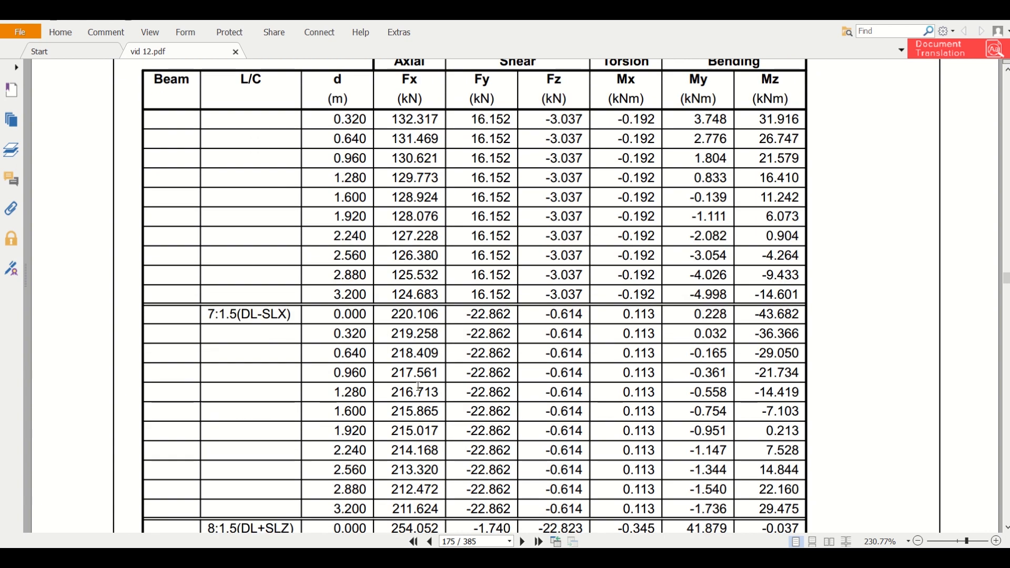
pyautogui.scroll(-3)
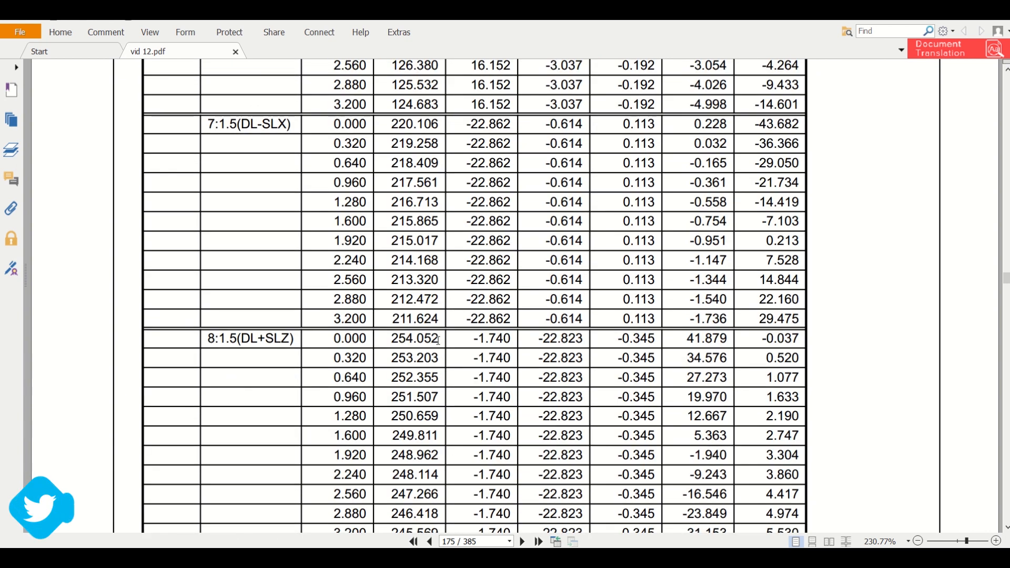
pyautogui.doubleClick(414, 338)
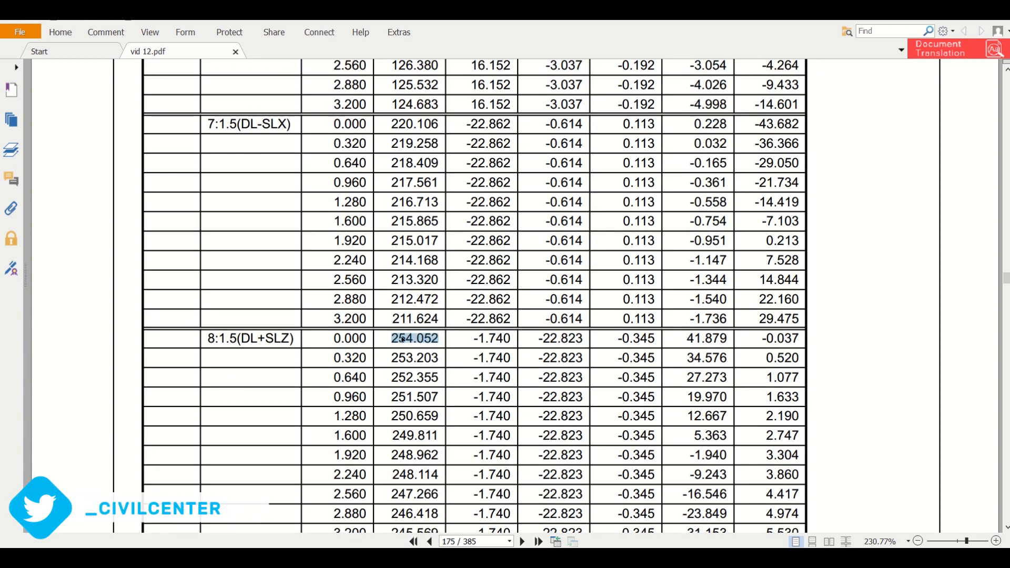
pyautogui.rightClick(414, 338)
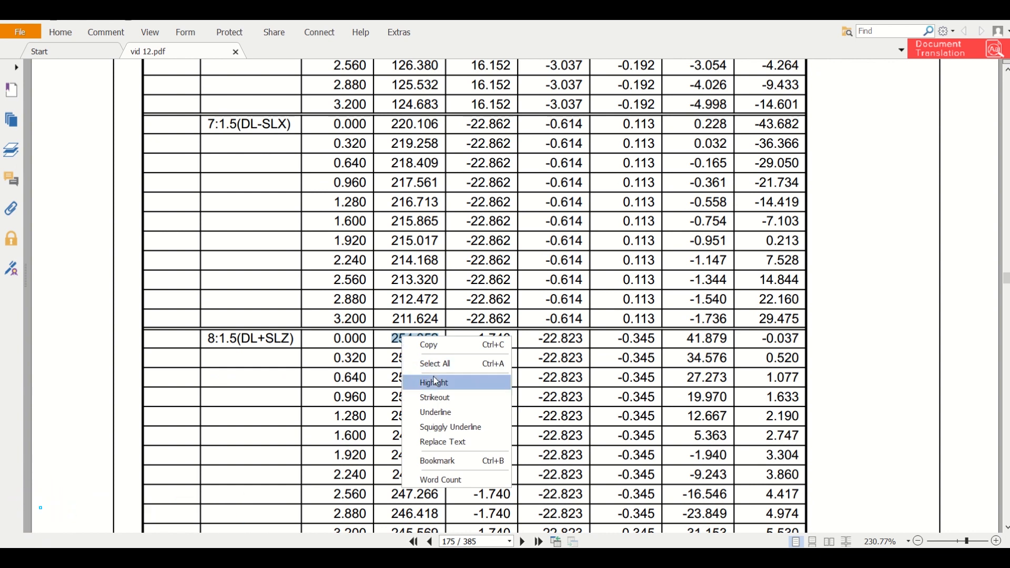
pyautogui.click(433, 382)
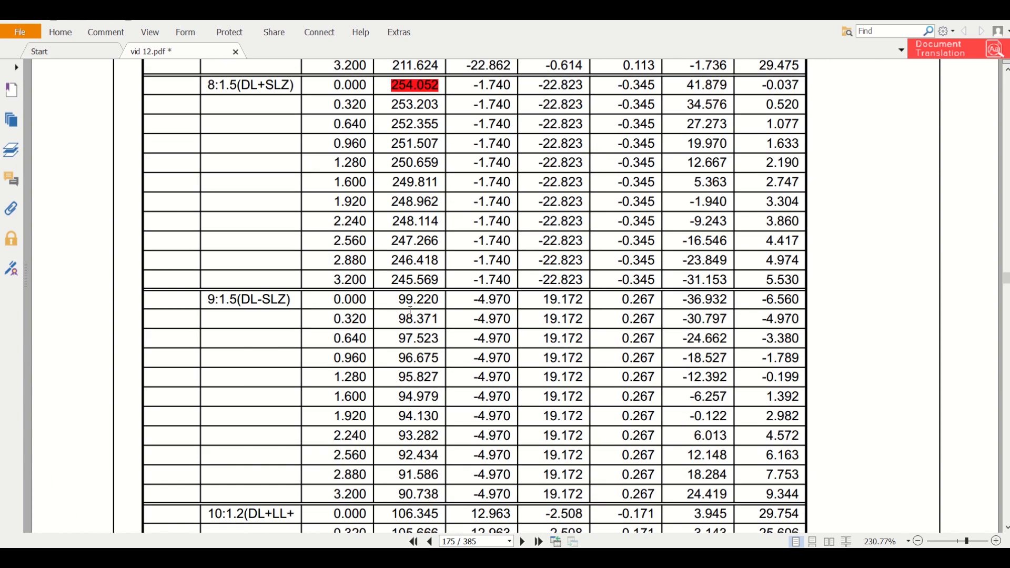
# Scroll further through the beam force tables
pyautogui.scroll(-3)
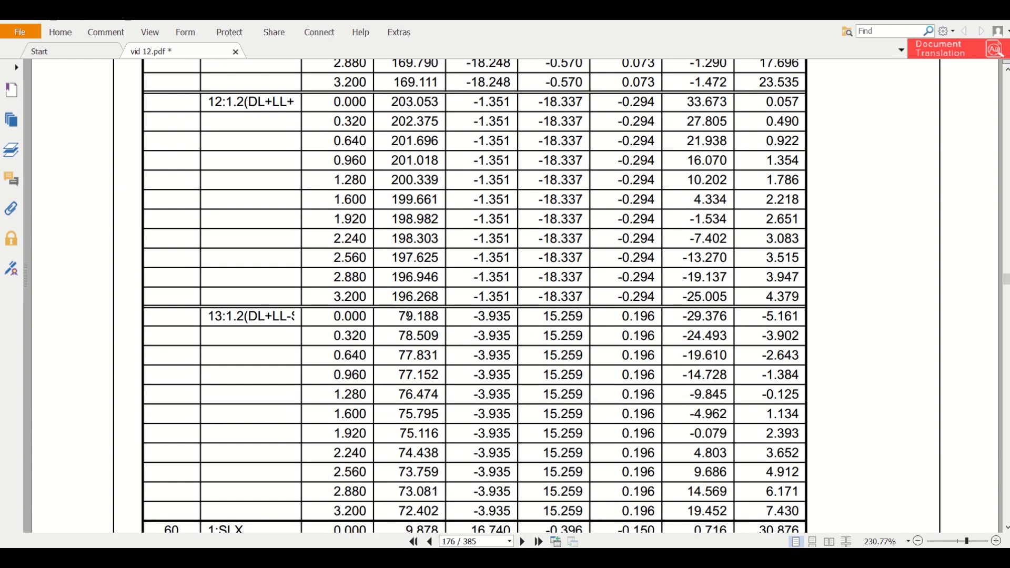
pyautogui.scroll(-3)
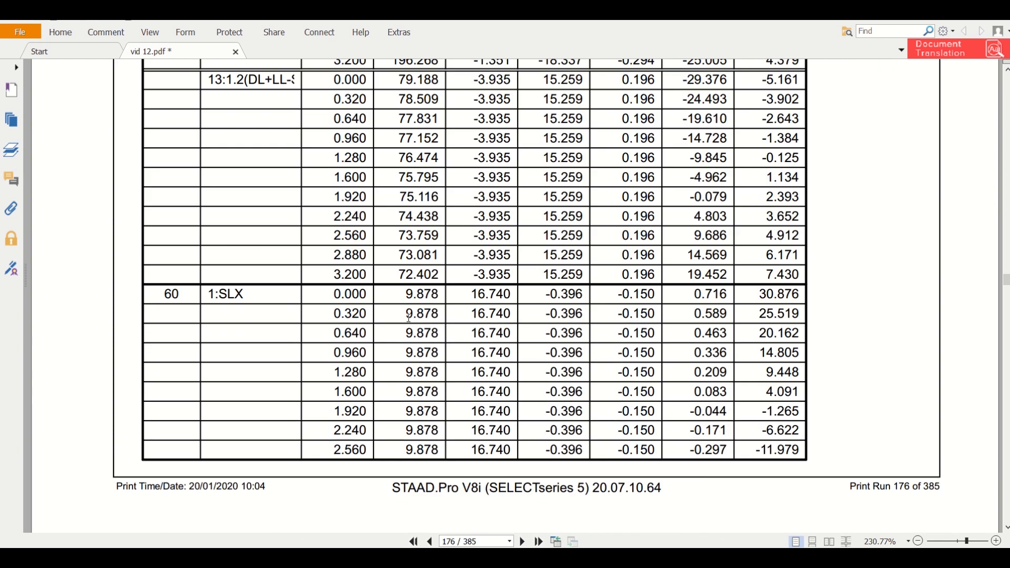
pyautogui.scroll(-3)
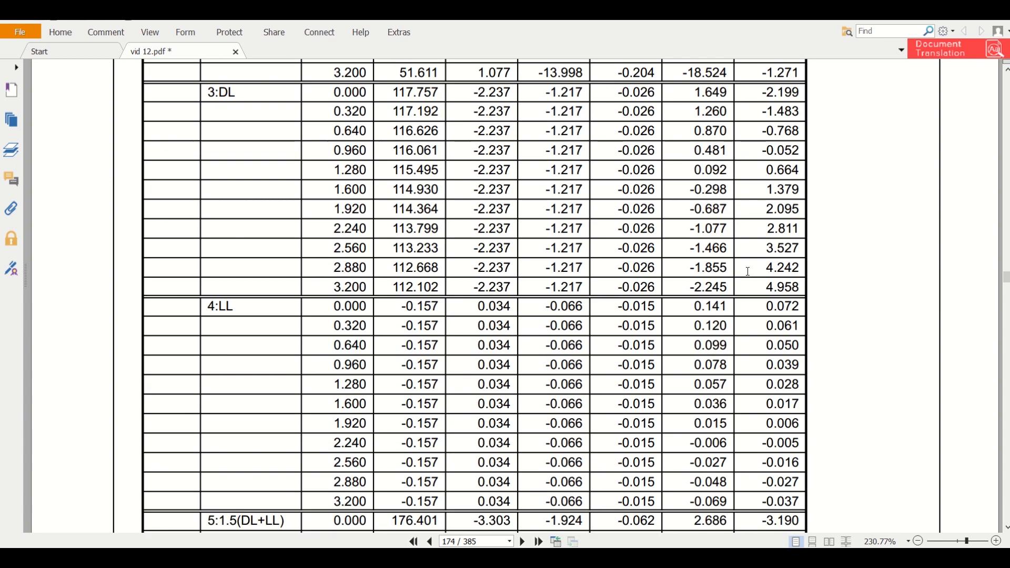
# Select and highlight bending moment -43.682 for load case 7:1.5(DL-SLX)
pyautogui.click(429, 541)
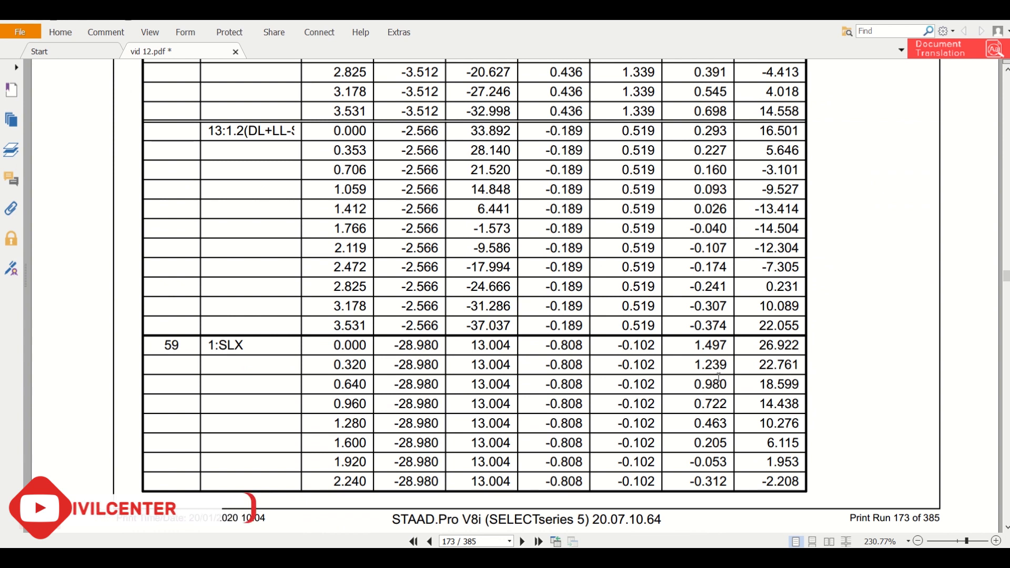
pyautogui.scroll(-3)
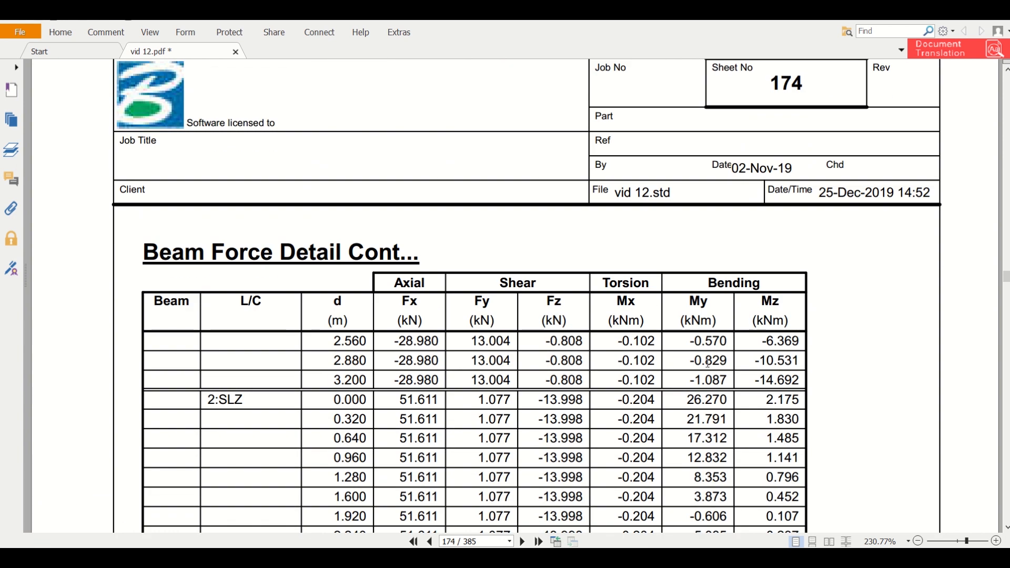
pyautogui.scroll(-3)
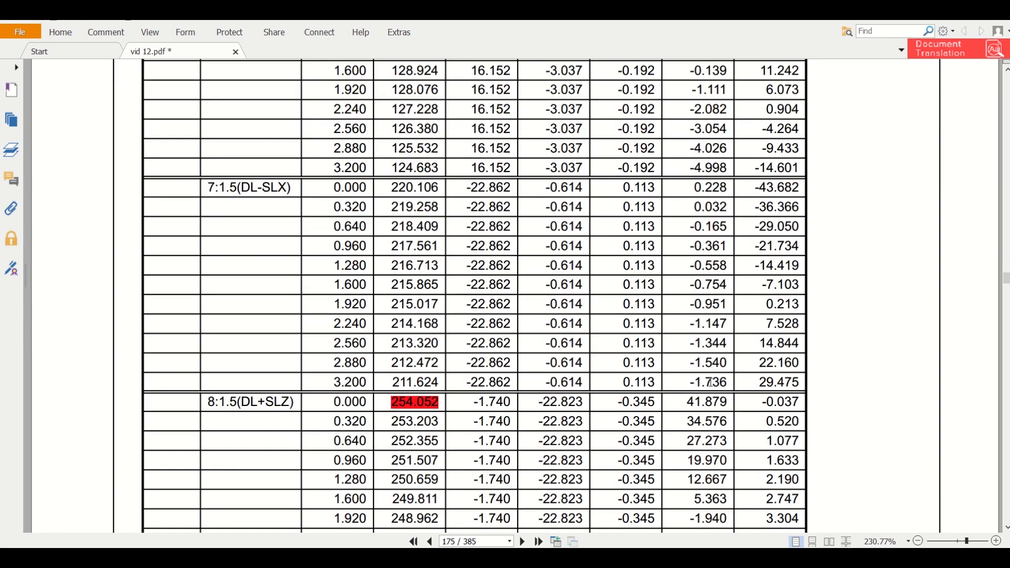
pyautogui.moveTo(758, 187)
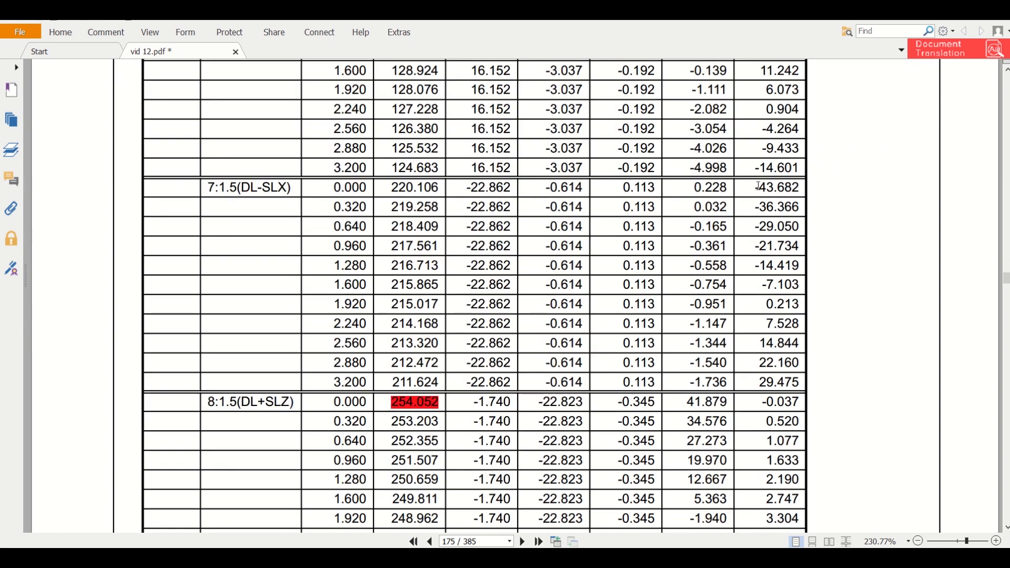
pyautogui.doubleClick(775, 187)
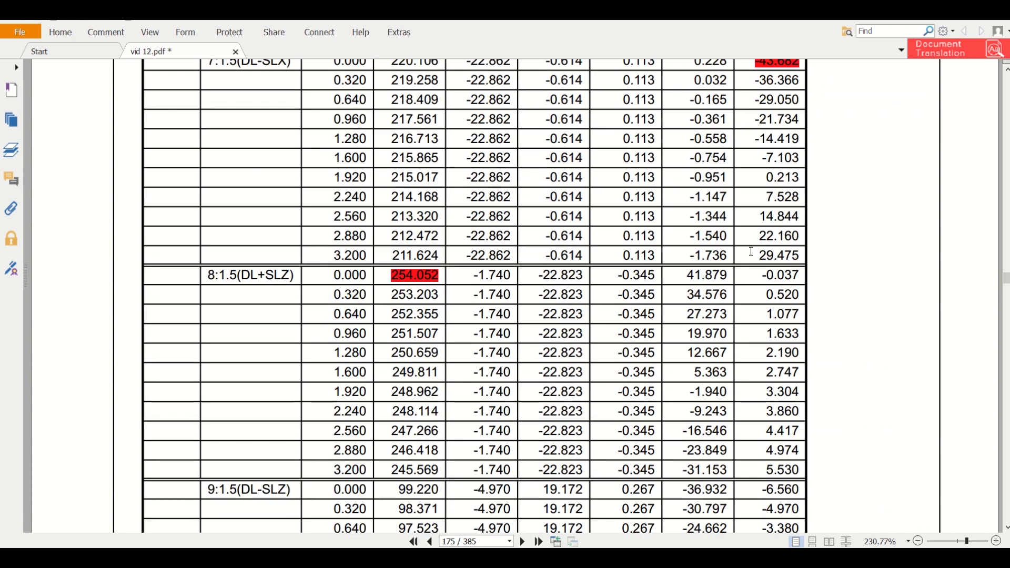
# Scroll through the remaining beam force tables in the PDF
pyautogui.scroll(-3)
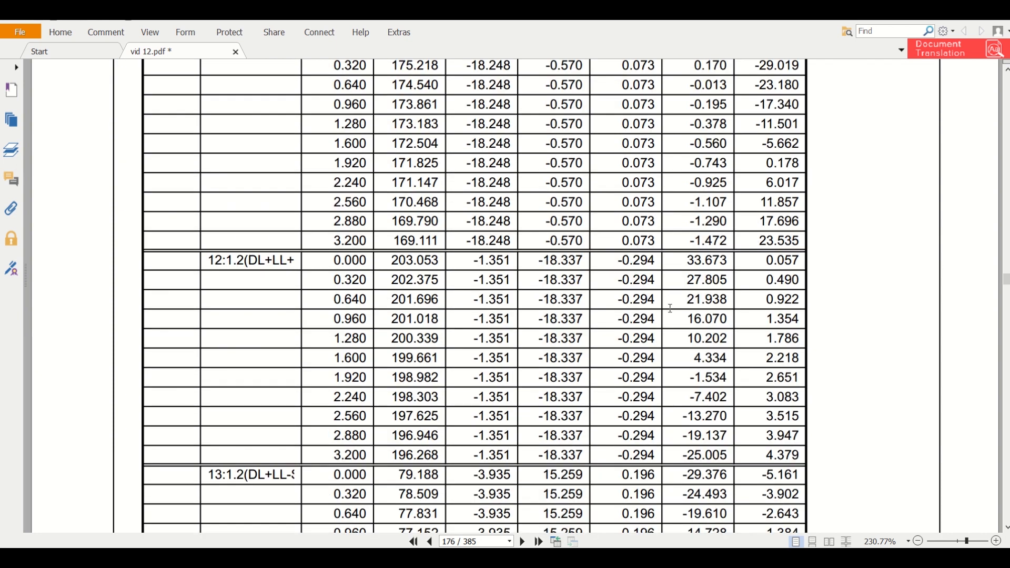
pyautogui.scroll(-3)
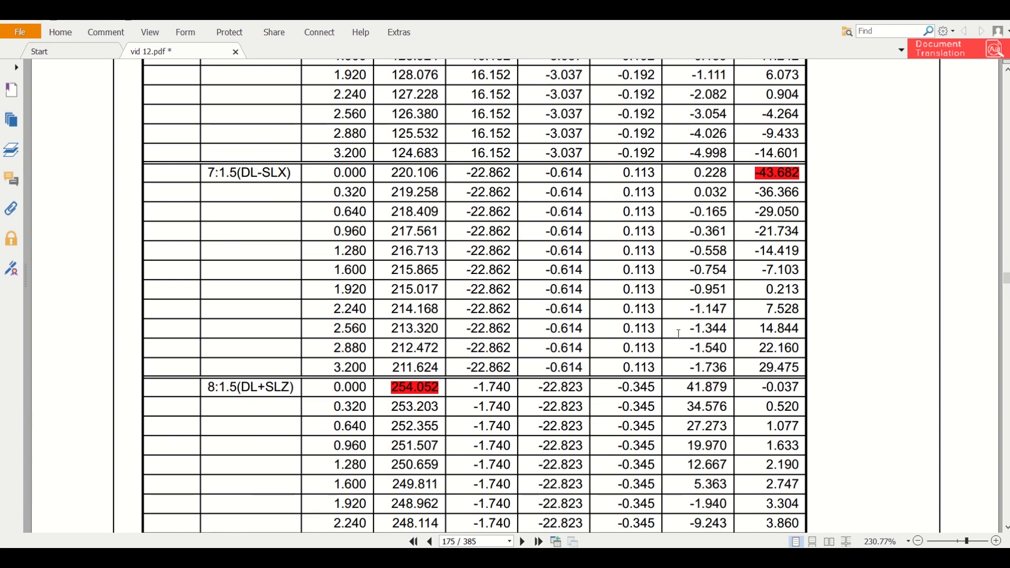
pyautogui.scroll(-3)
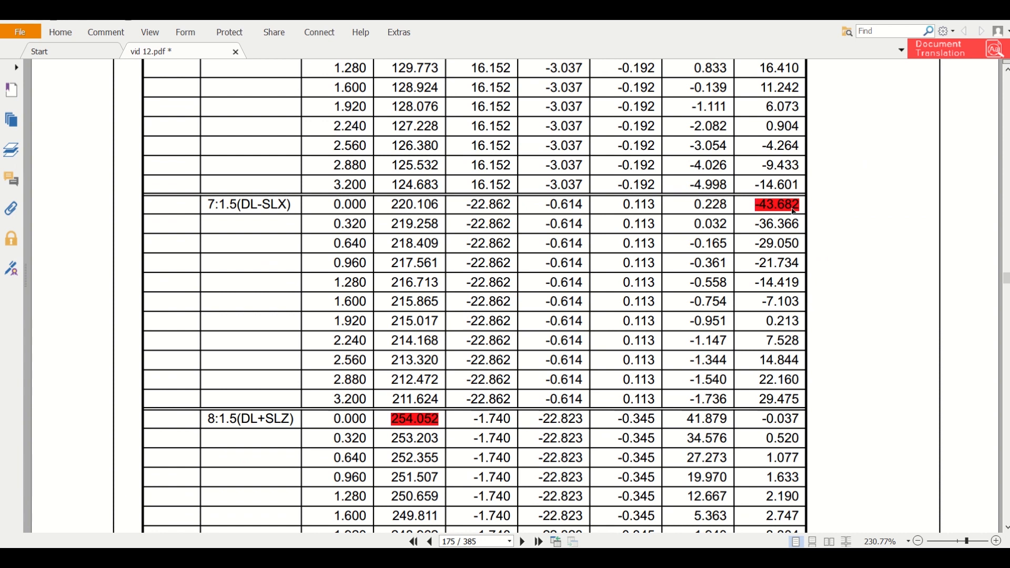
pyautogui.moveTo(798, 208)
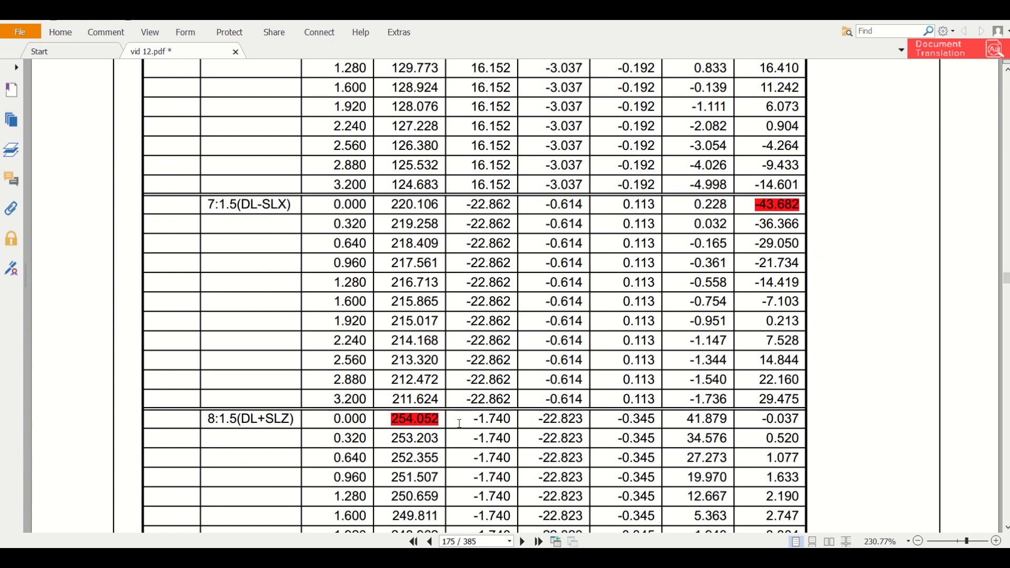
pyautogui.moveTo(439, 423)
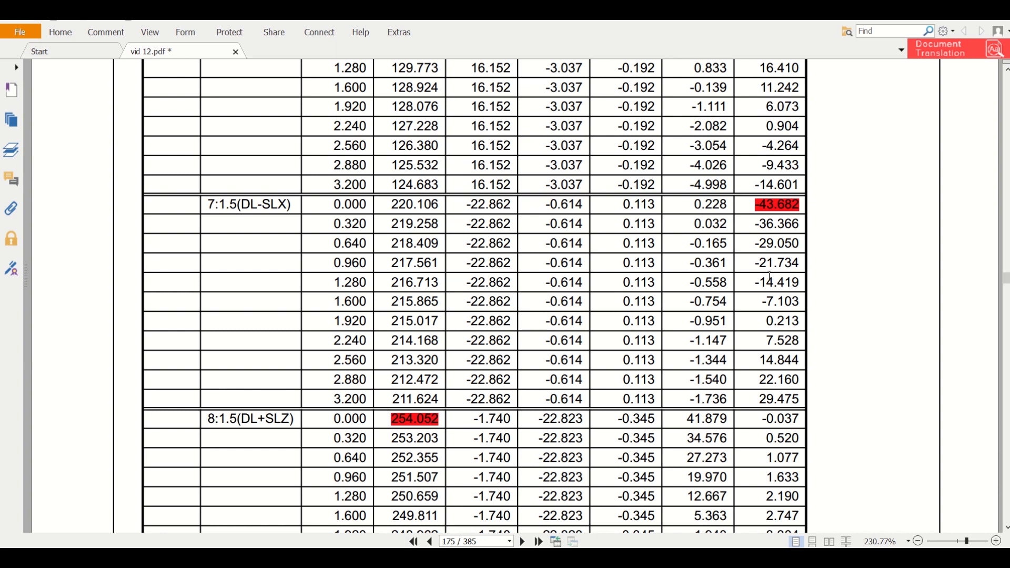
pyautogui.scroll(-3)
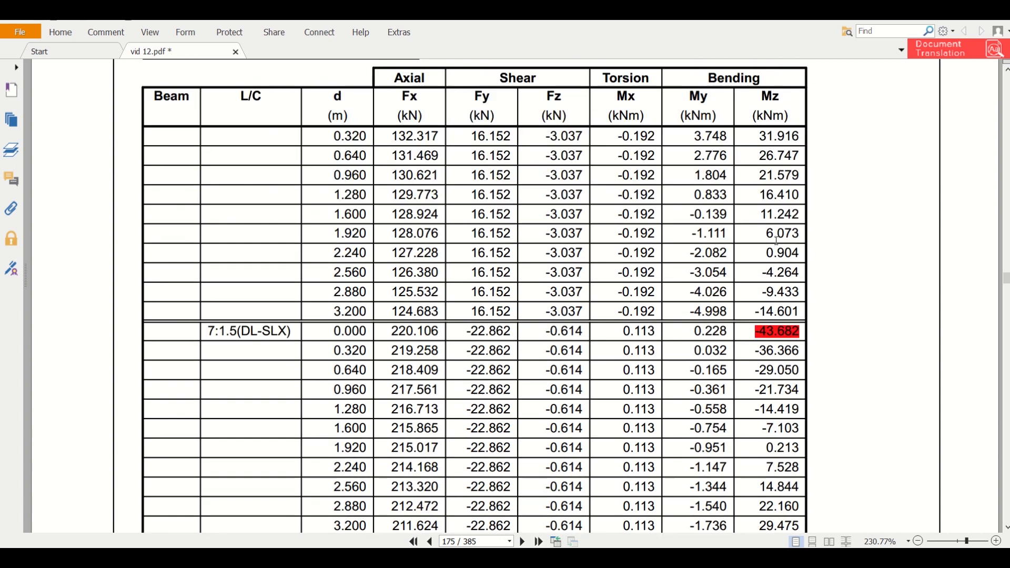
pyautogui.scroll(-3)
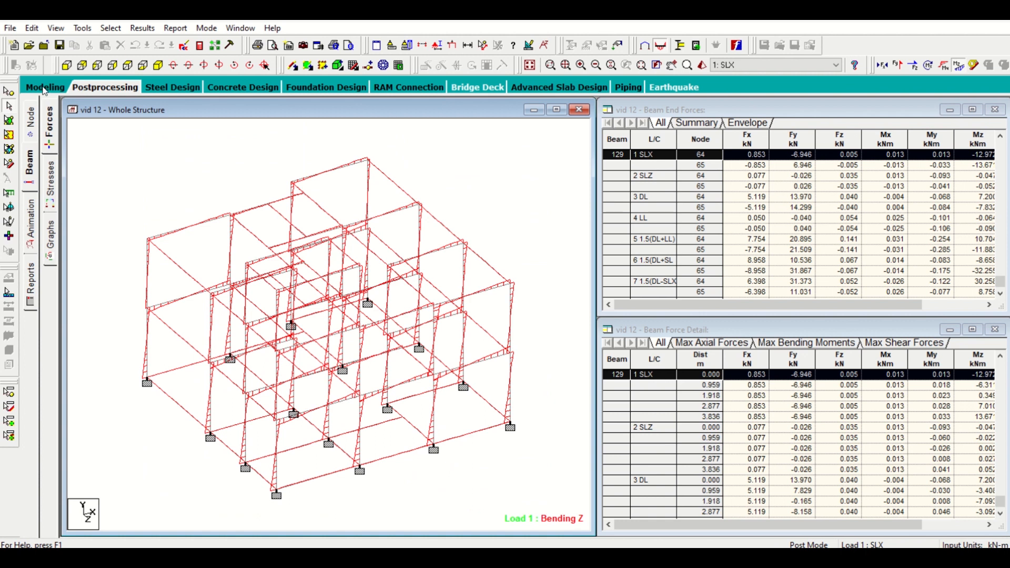
# Review beam 59's IS-456 concrete design (12 bars of 12 mm) and close it
pyautogui.click(44, 86)
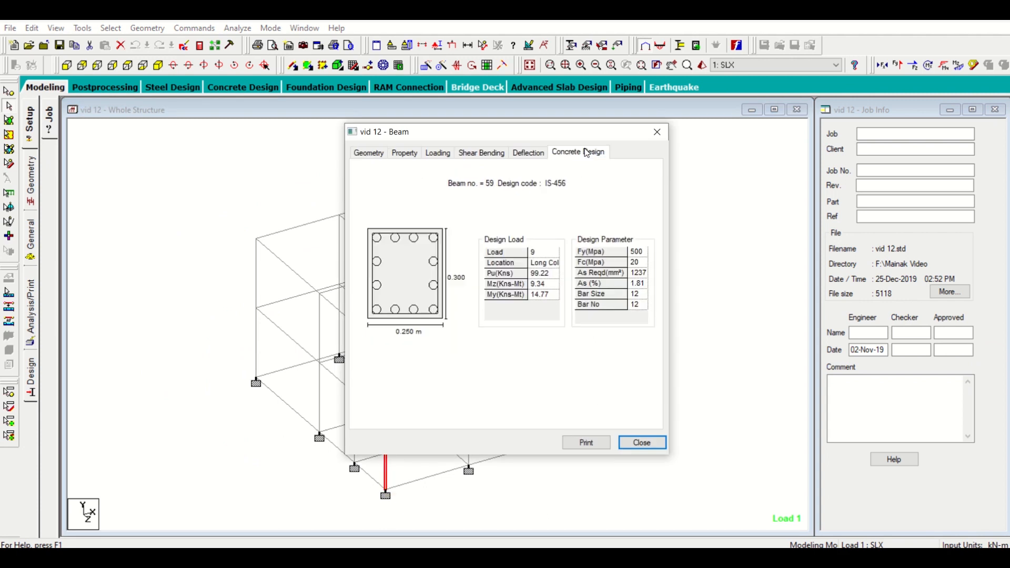
pyautogui.moveTo(579, 163)
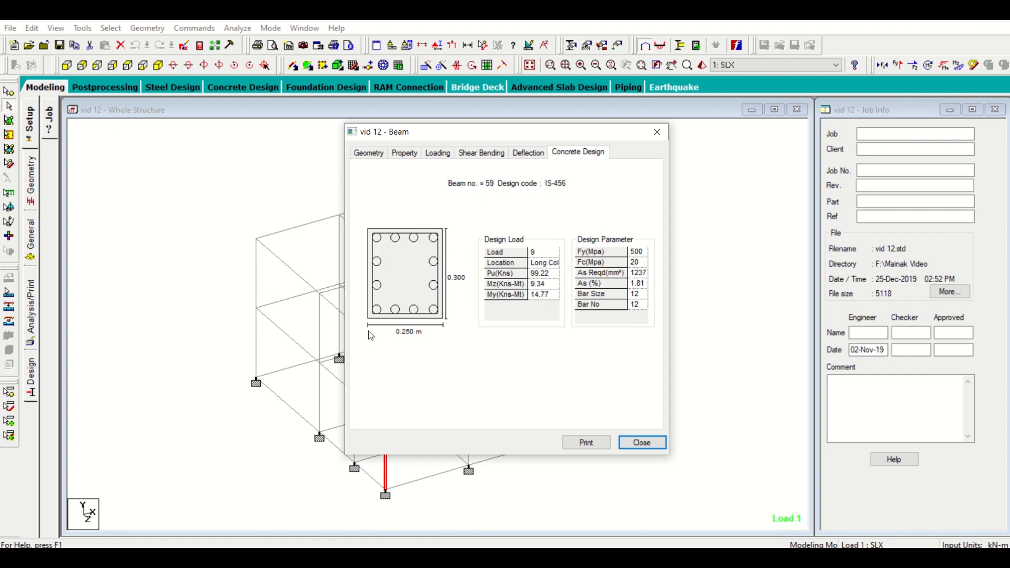
pyautogui.moveTo(451, 339)
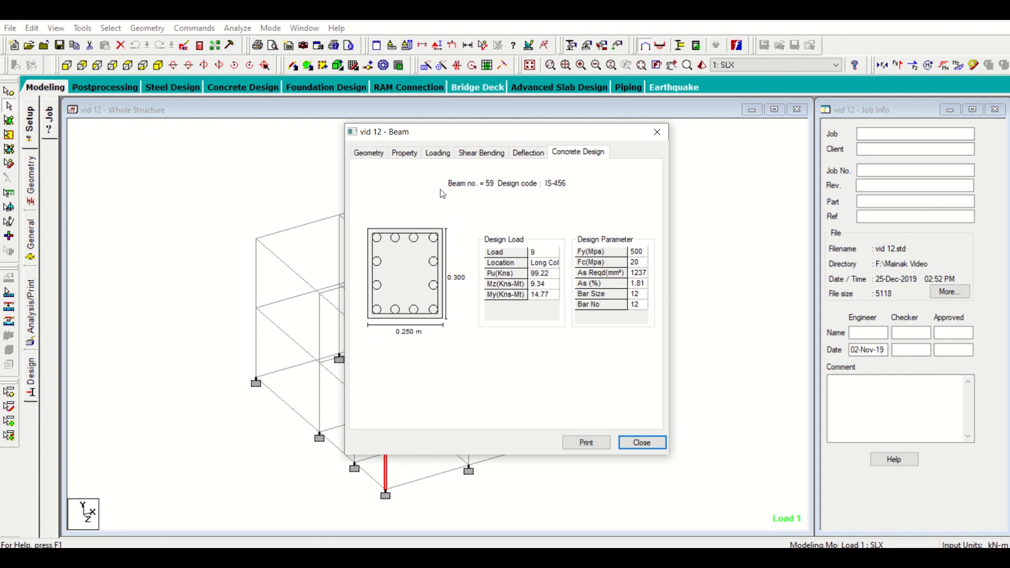
pyautogui.moveTo(451, 210)
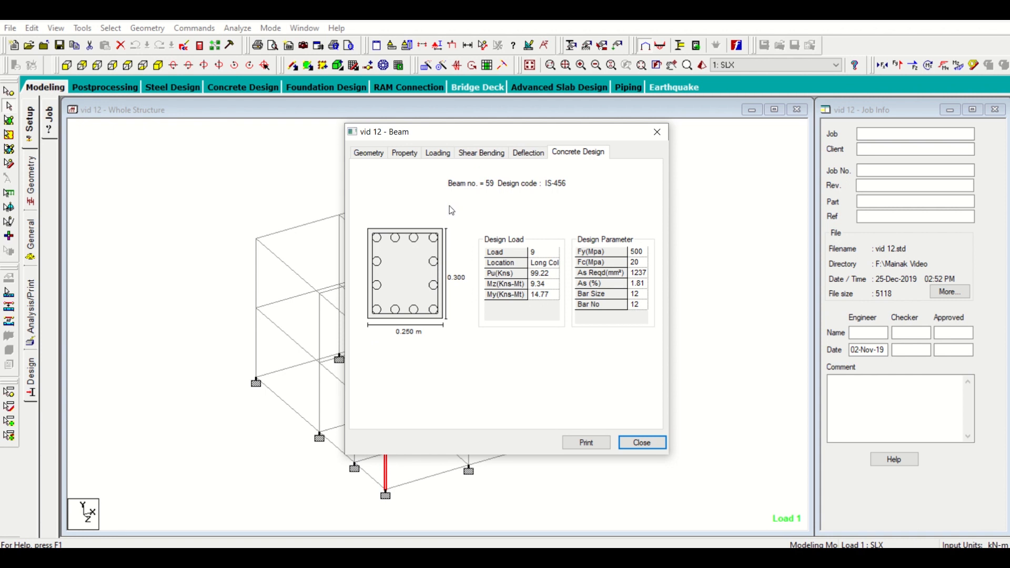
pyautogui.moveTo(451, 246)
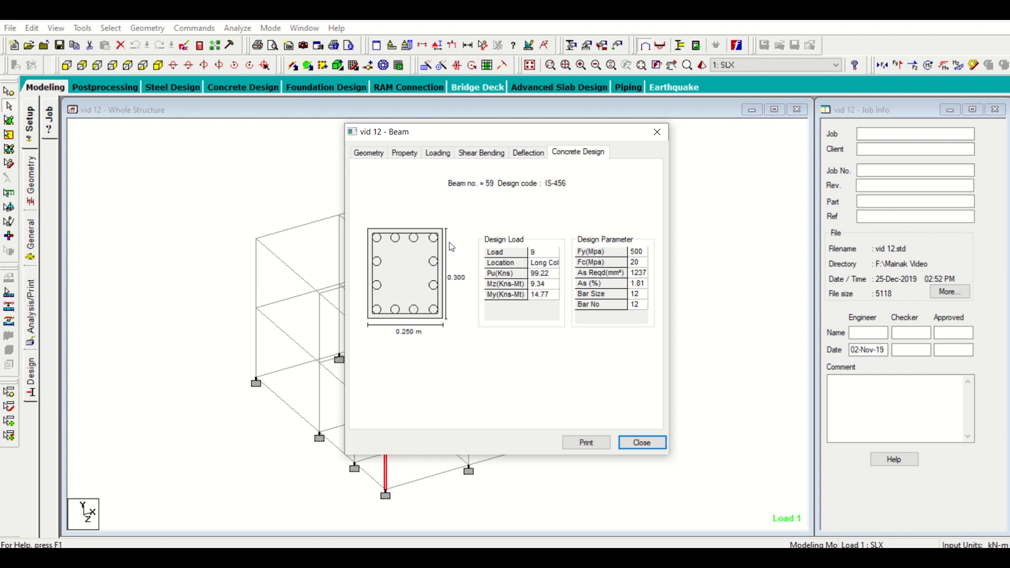
pyautogui.moveTo(450, 248)
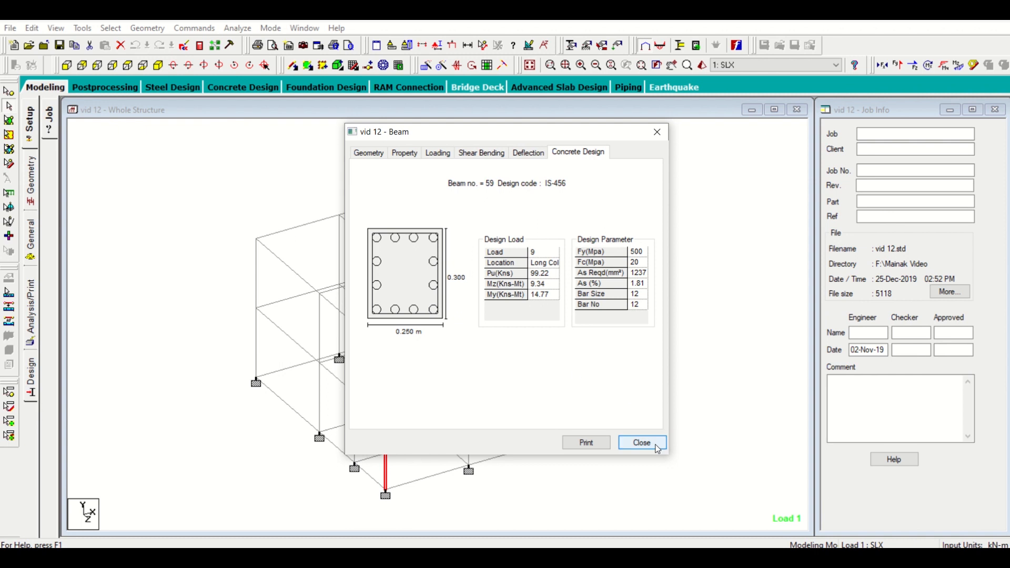
pyautogui.click(641, 442)
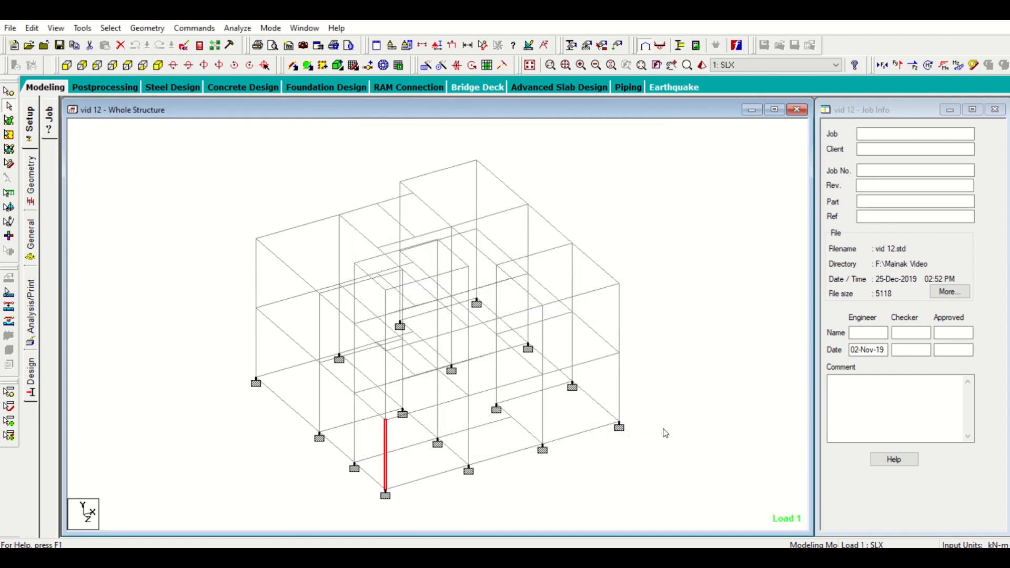
pyautogui.moveTo(663, 422)
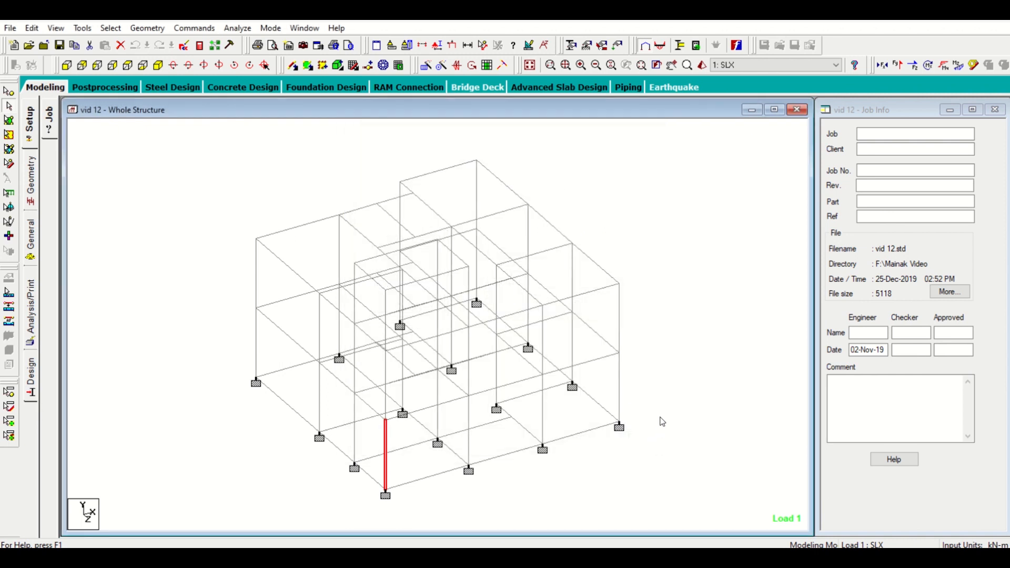